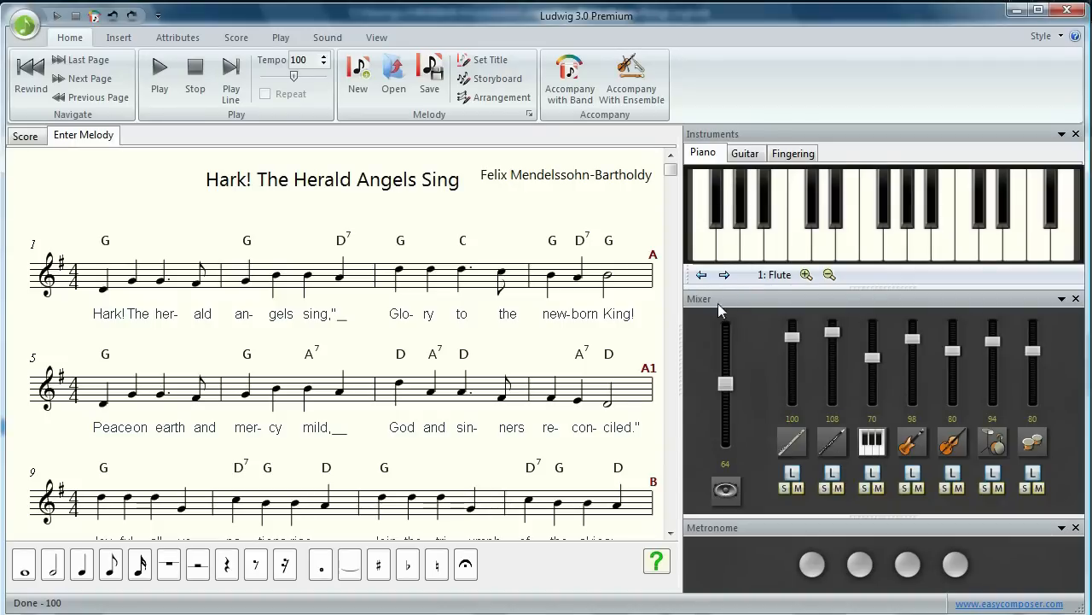
{"action": "mouse_move", "coordinate": [632, 77]}
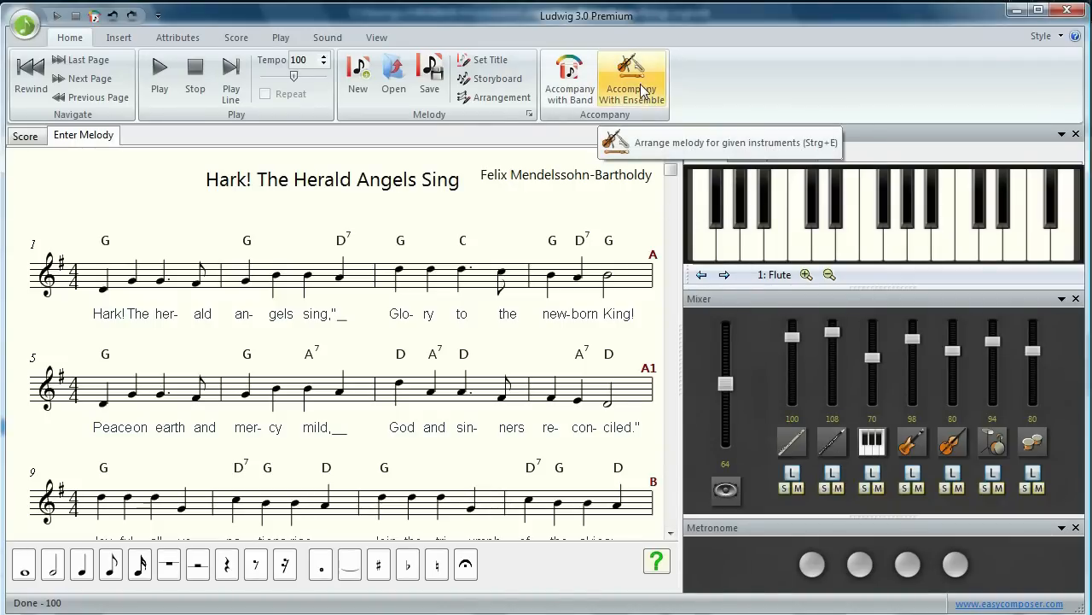
- Build the ensemble: Flute as lead, Clarinet as harmony, Acoustic Bass as bass
{"action": "left_click", "coordinate": [631, 77]}
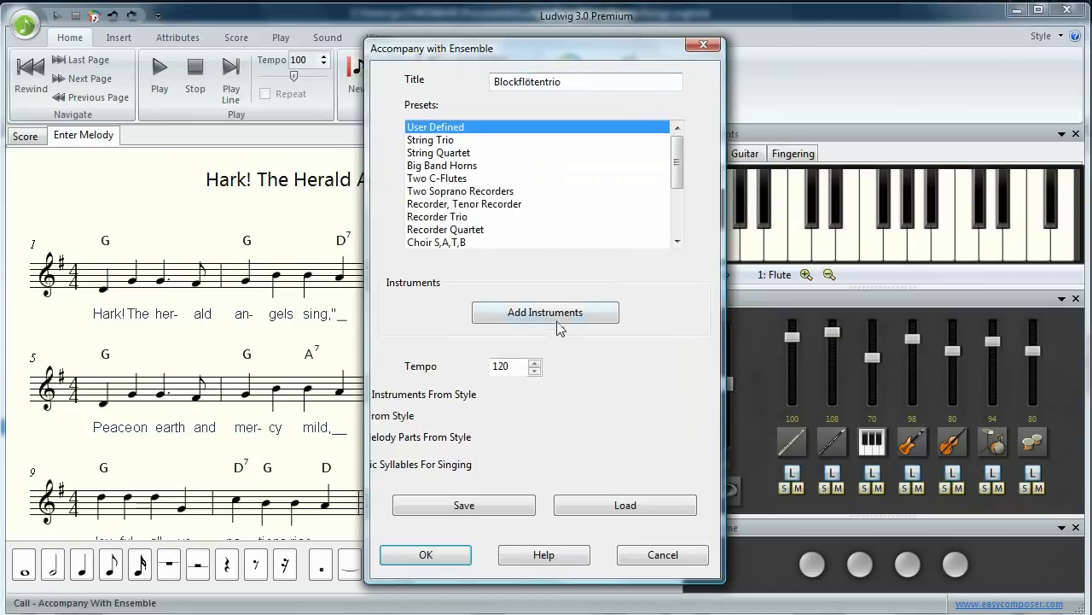
{"action": "left_click", "coordinate": [545, 311]}
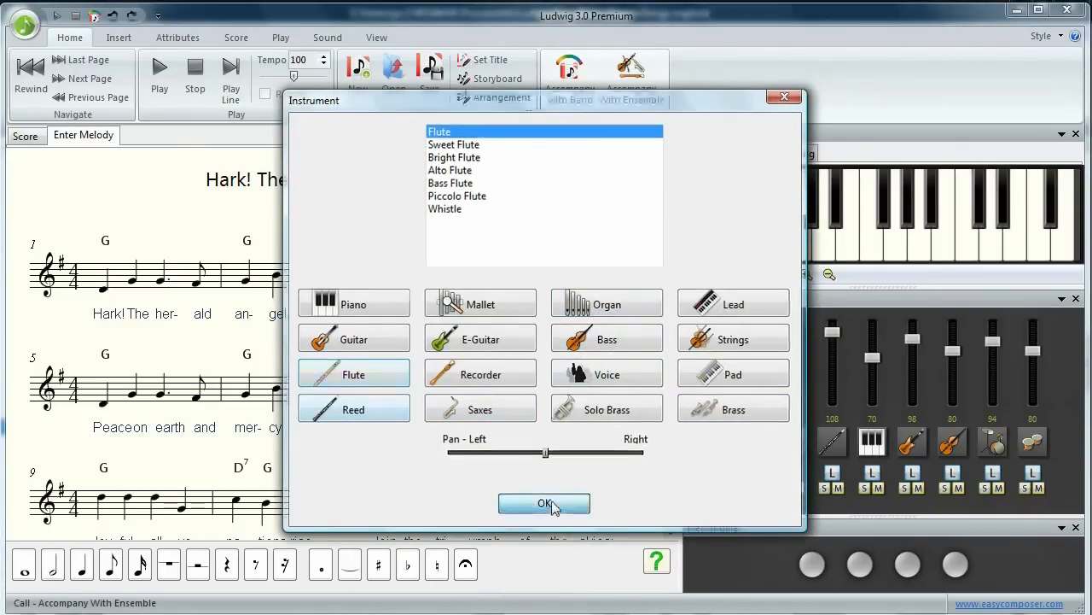
{"action": "left_click", "coordinate": [544, 503]}
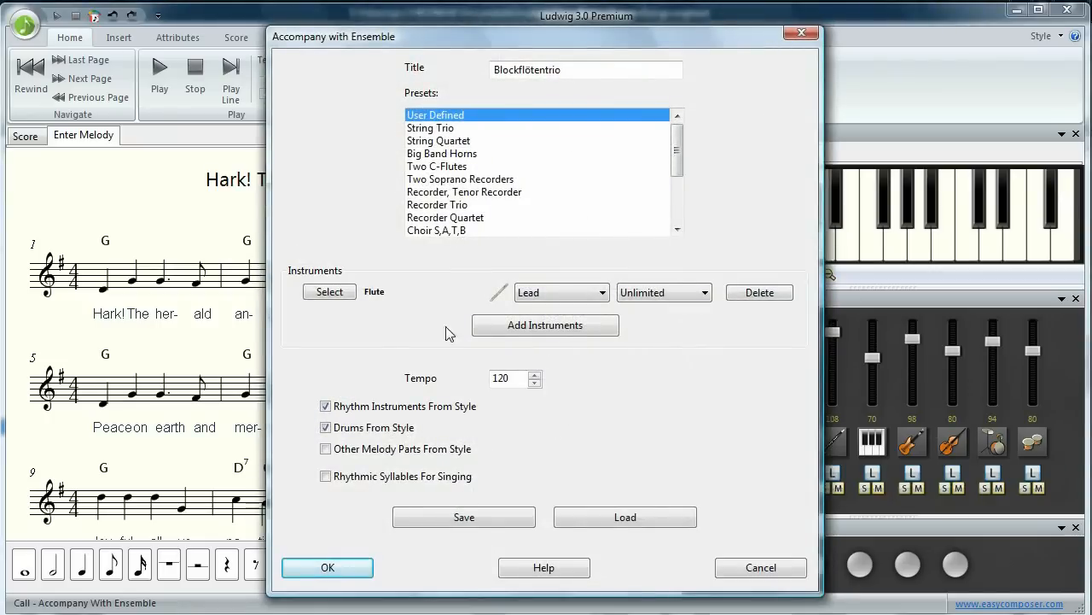
{"action": "mouse_move", "coordinate": [555, 333]}
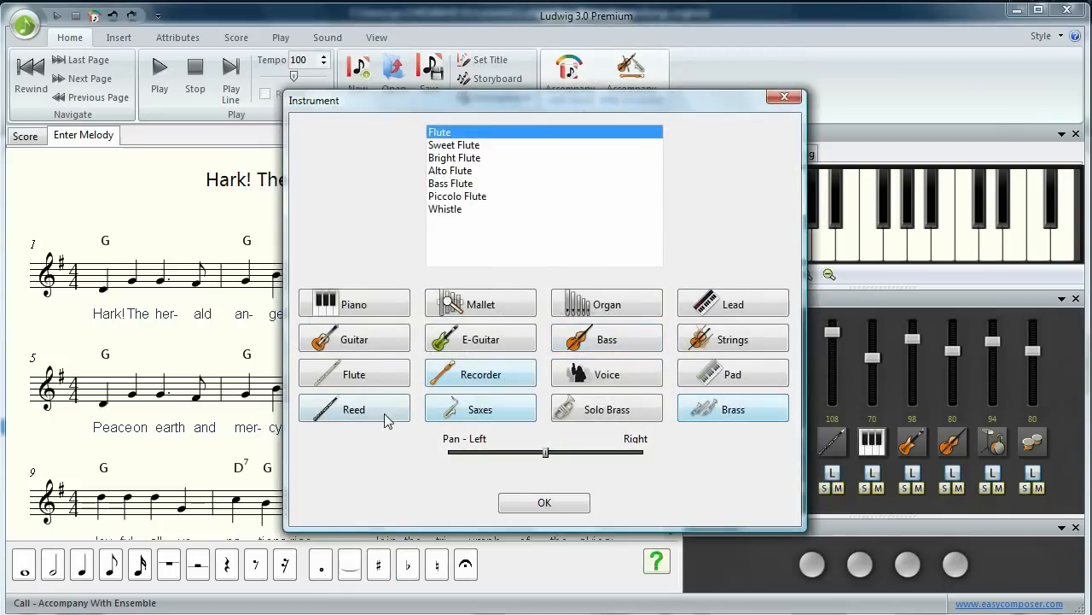
{"action": "left_click", "coordinate": [354, 409]}
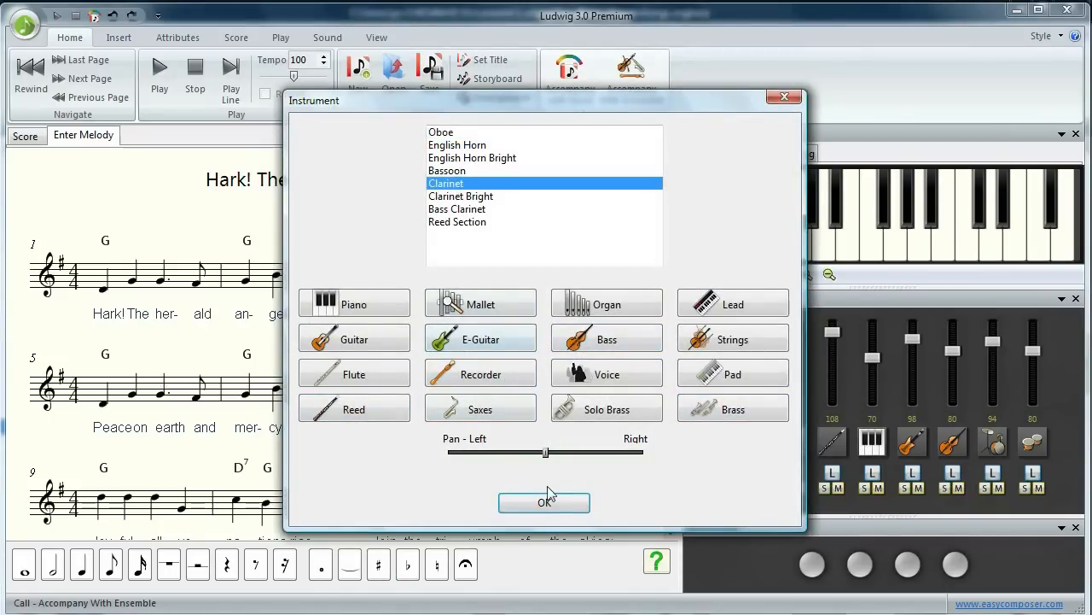
{"action": "left_click", "coordinate": [545, 502]}
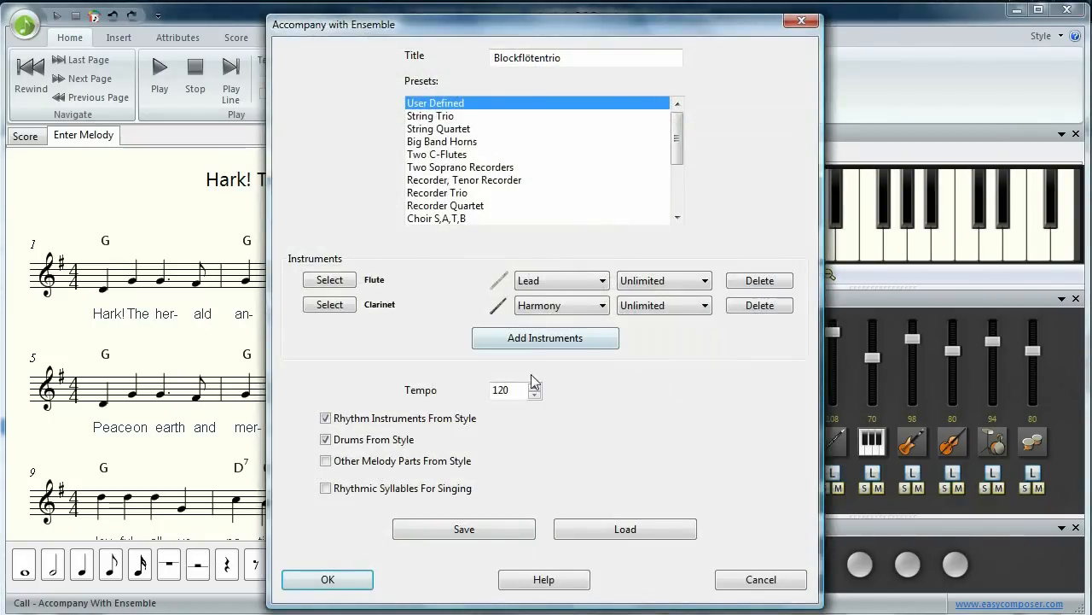
{"action": "left_click", "coordinate": [328, 305]}
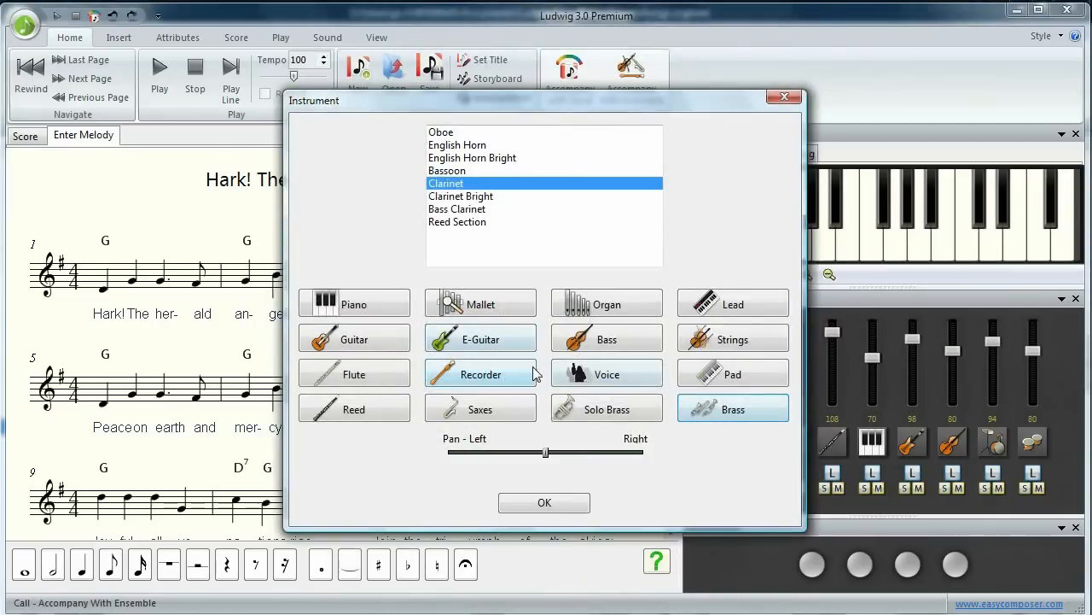
{"action": "left_click", "coordinate": [606, 339]}
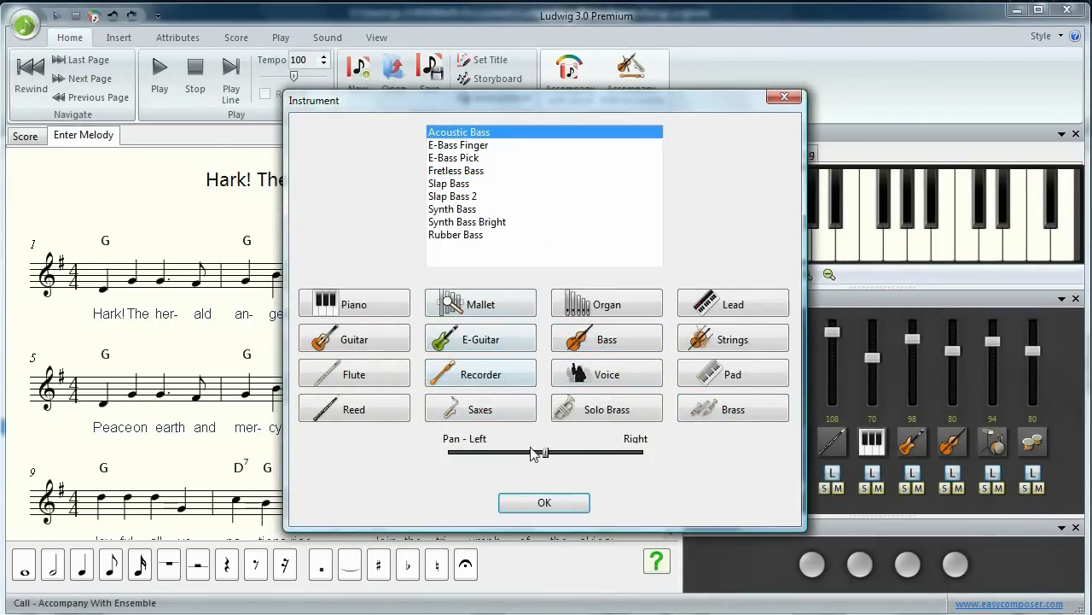
{"action": "left_click", "coordinate": [543, 502]}
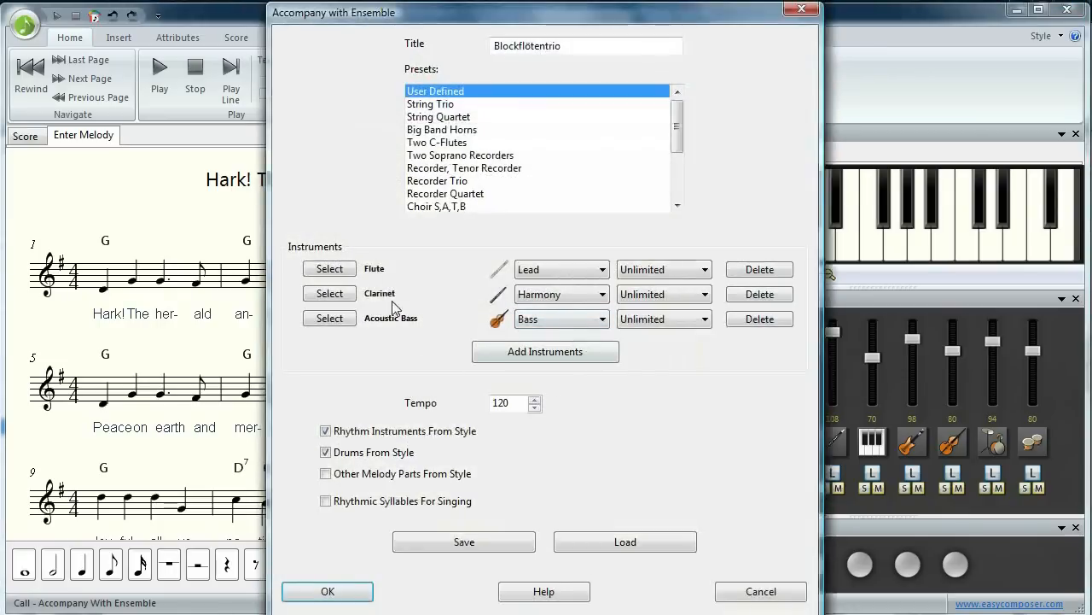
{"action": "mouse_move", "coordinate": [428, 355]}
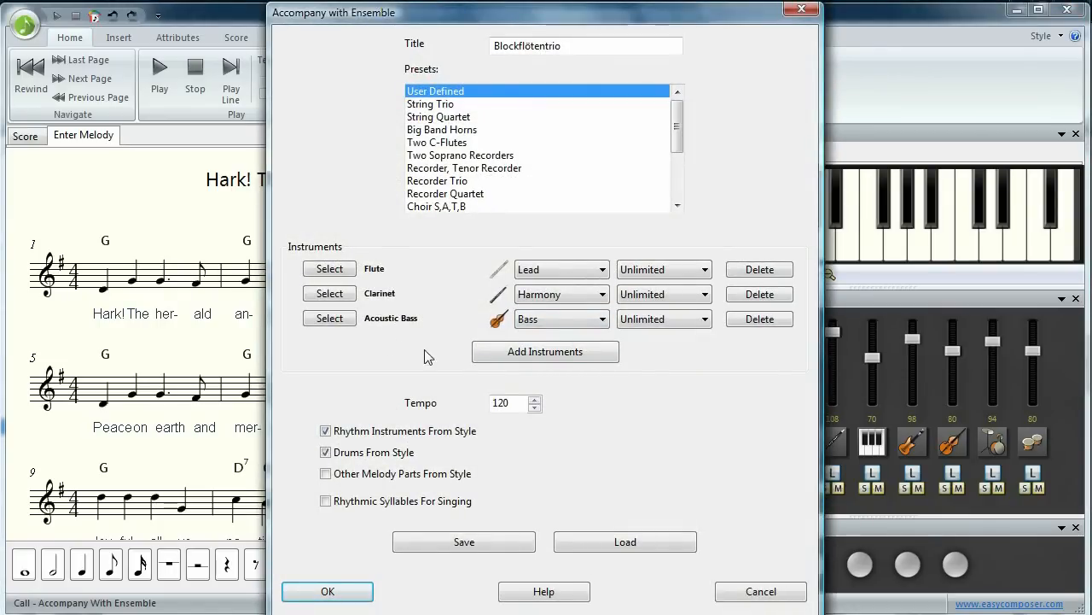
{"action": "mouse_move", "coordinate": [636, 444]}
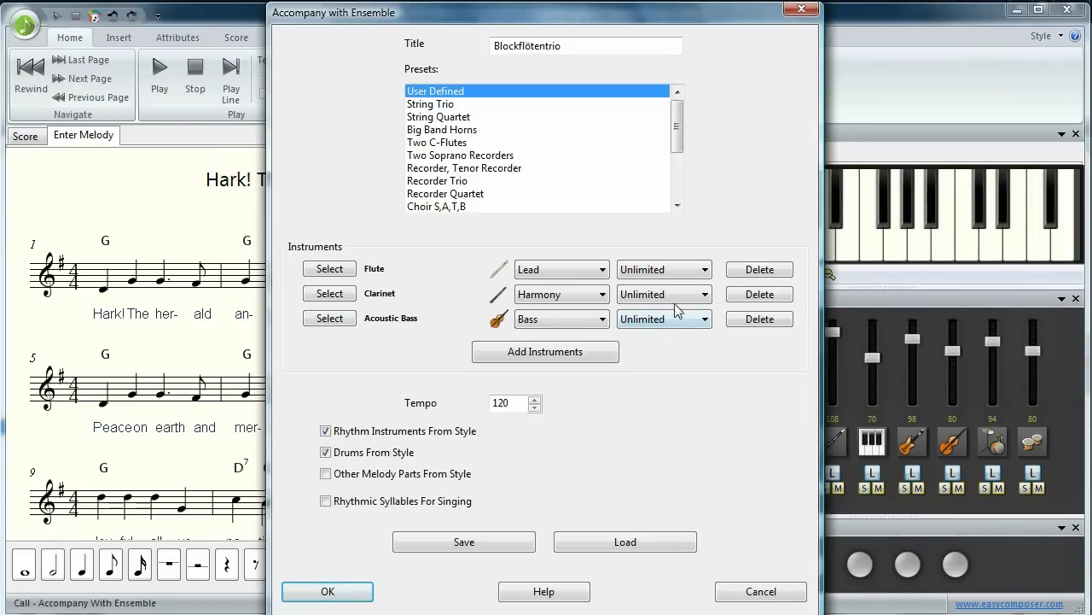
{"action": "mouse_move", "coordinate": [706, 286]}
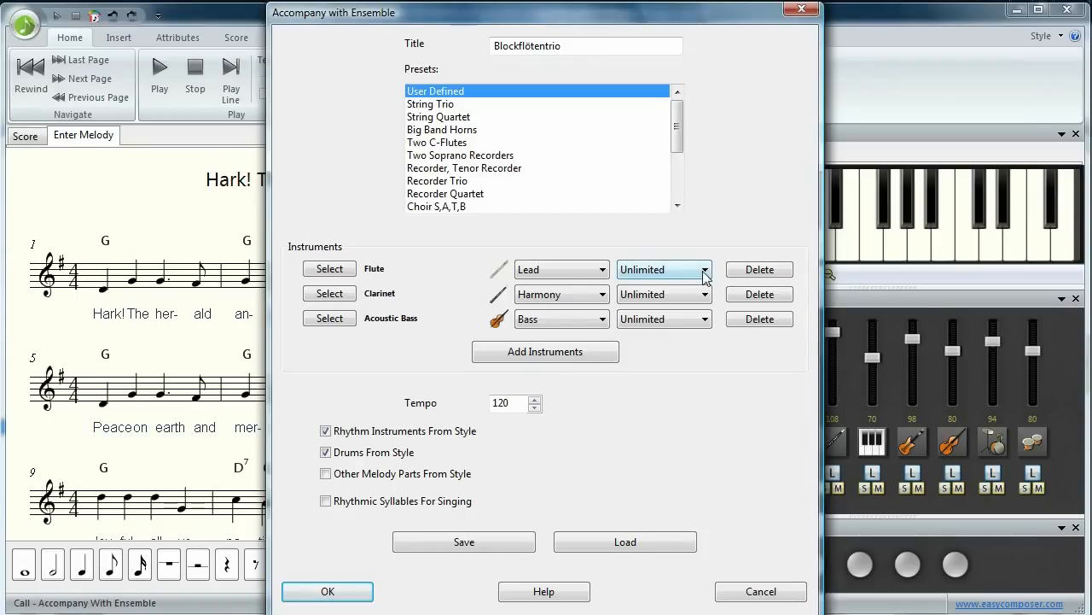
- Make the flute part Beginner and the clarinet Medium, and leave out the style's rhythm instruments
{"action": "left_click", "coordinate": [703, 269]}
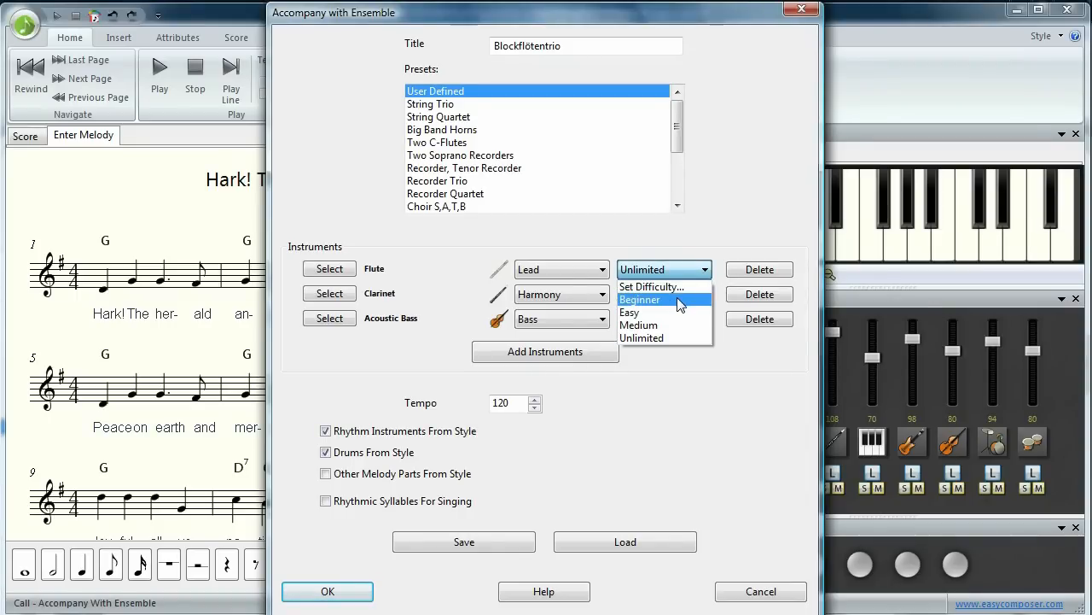
{"action": "left_click", "coordinate": [640, 299]}
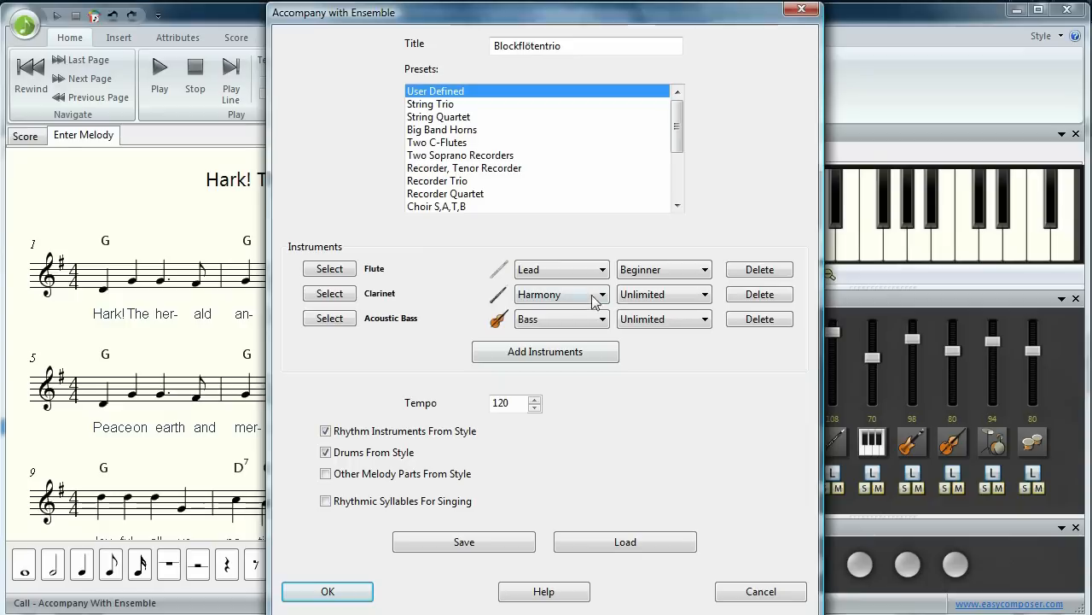
{"action": "left_click", "coordinate": [704, 294]}
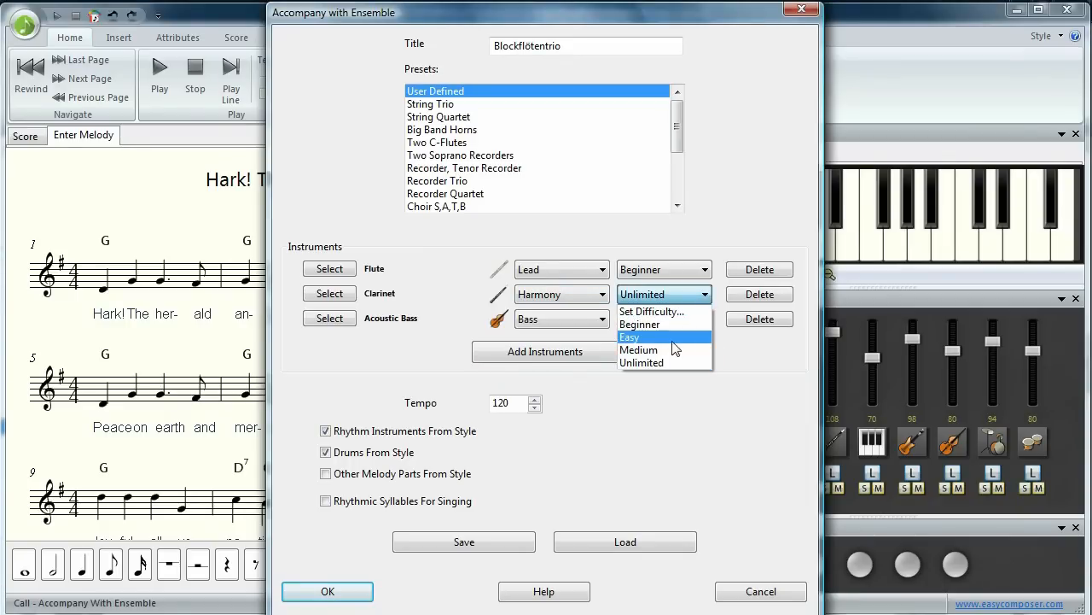
{"action": "left_click", "coordinate": [638, 349]}
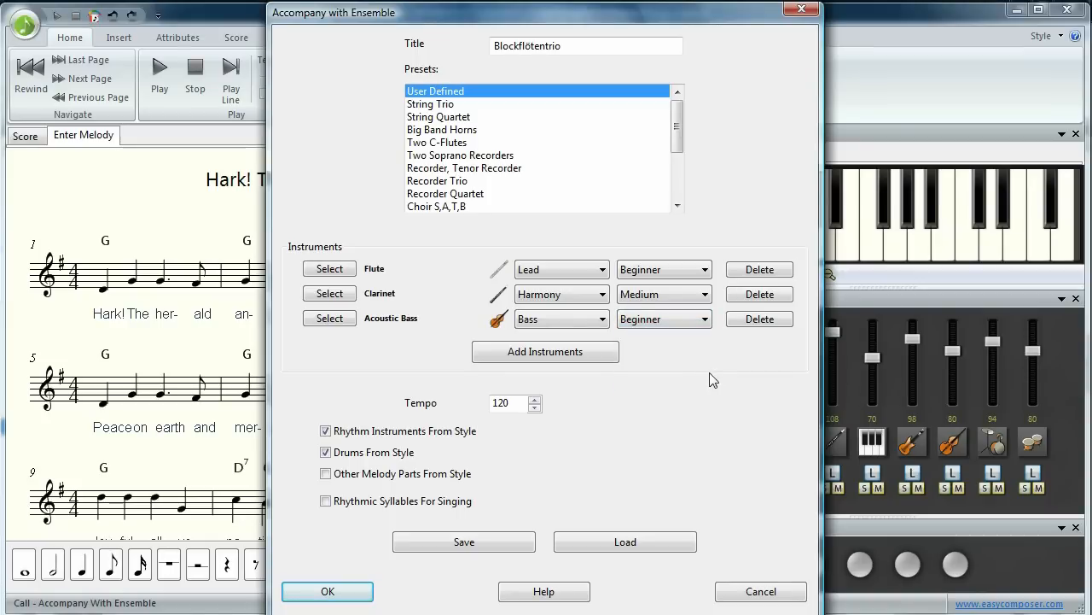
{"action": "mouse_move", "coordinate": [700, 367]}
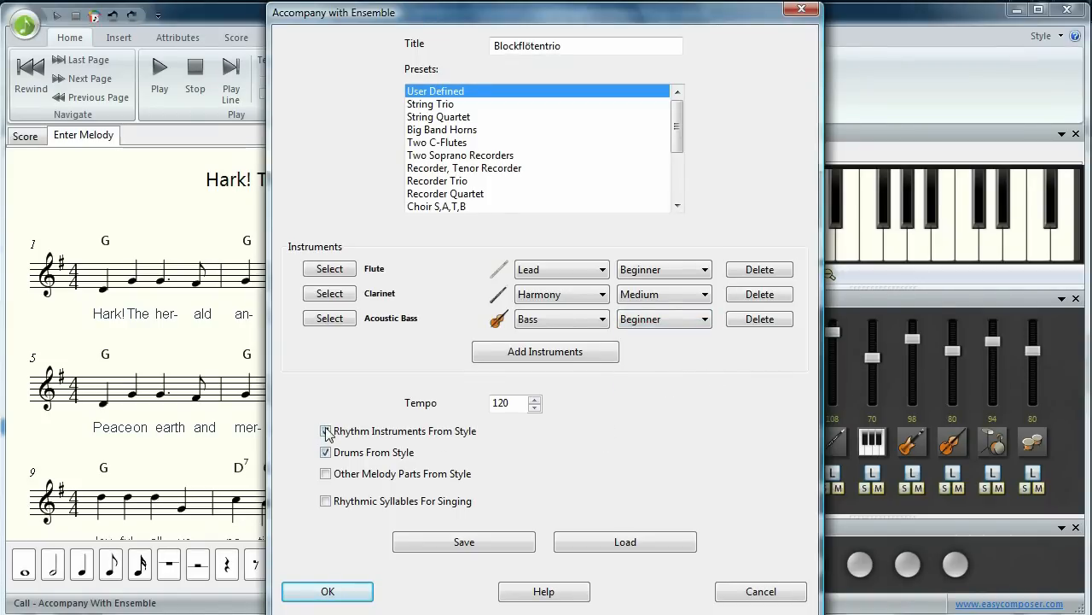
{"action": "left_click", "coordinate": [325, 431]}
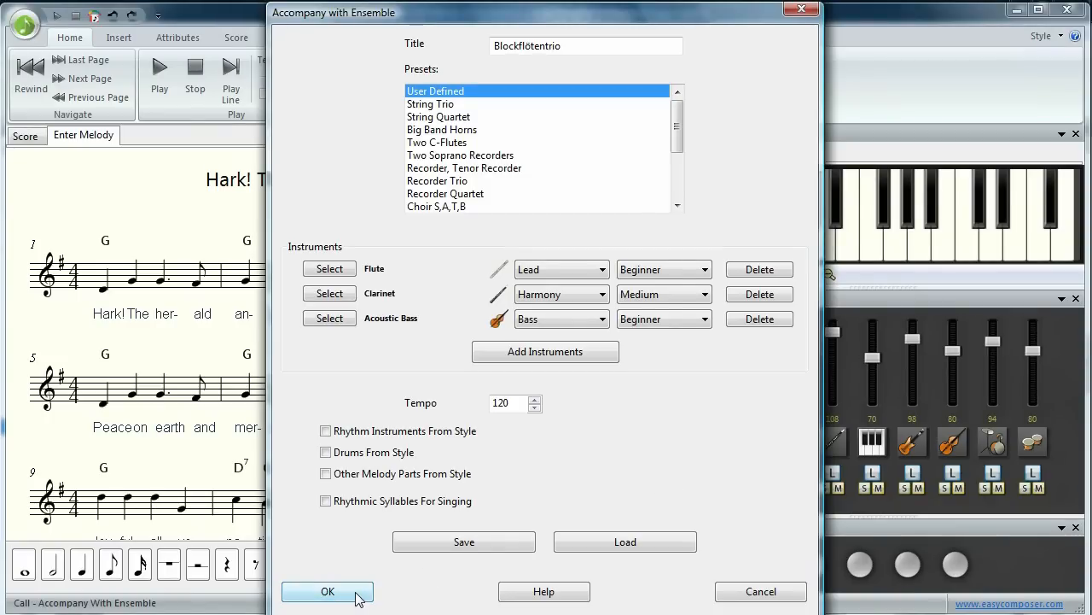
- Confirm the ensemble settings to generate the three-staff flute, clarinet and bass score
{"action": "left_click", "coordinate": [327, 590]}
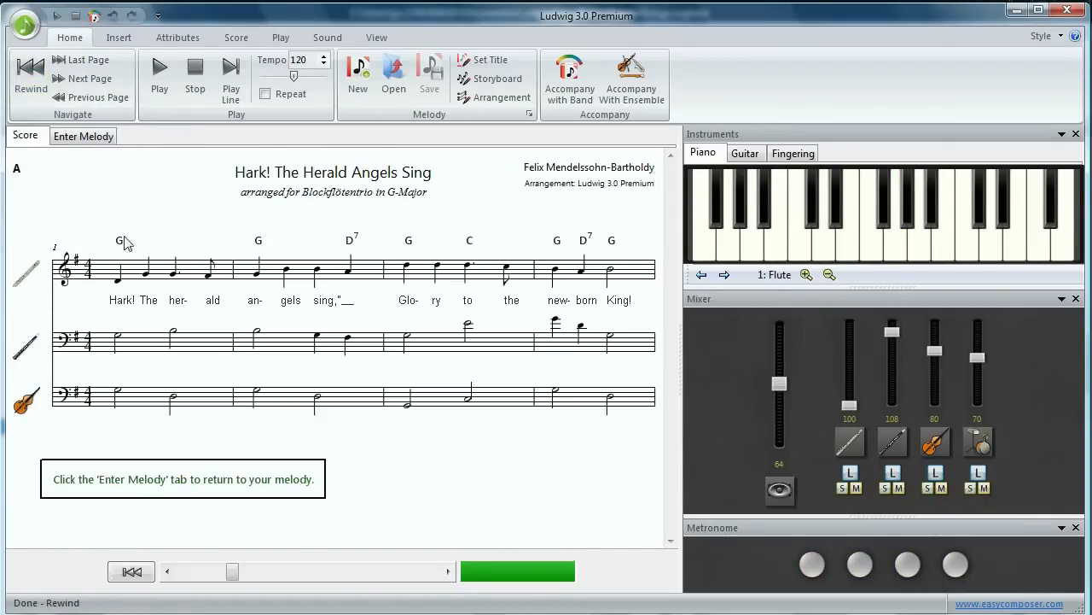
{"action": "mouse_move", "coordinate": [159, 75]}
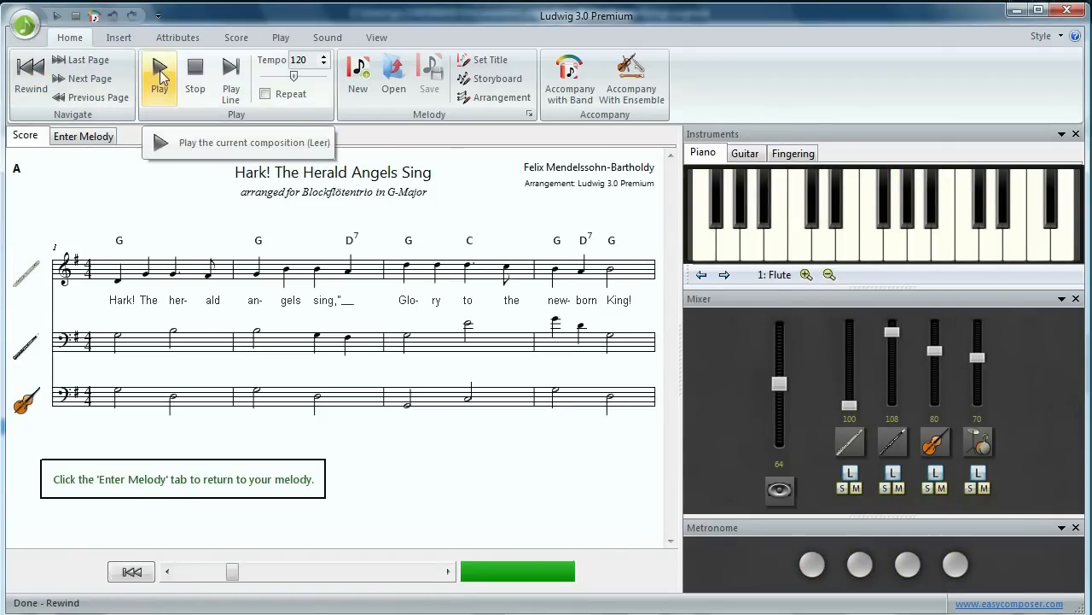
- Play the three-part arrangement through, then rewind it to the start
{"action": "left_click", "coordinate": [159, 75]}
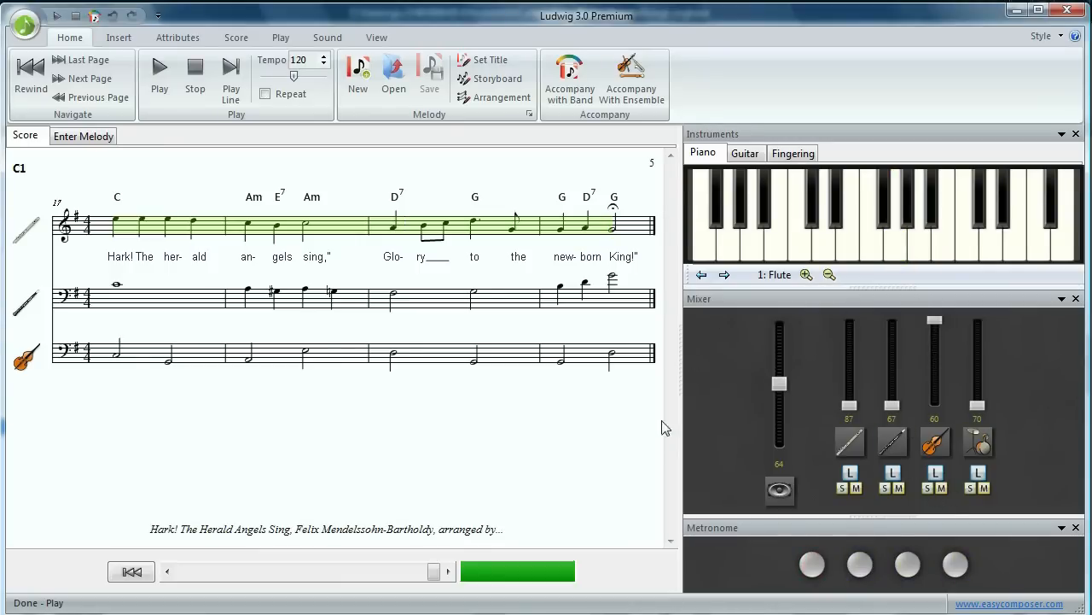
{"action": "left_click", "coordinate": [29, 77]}
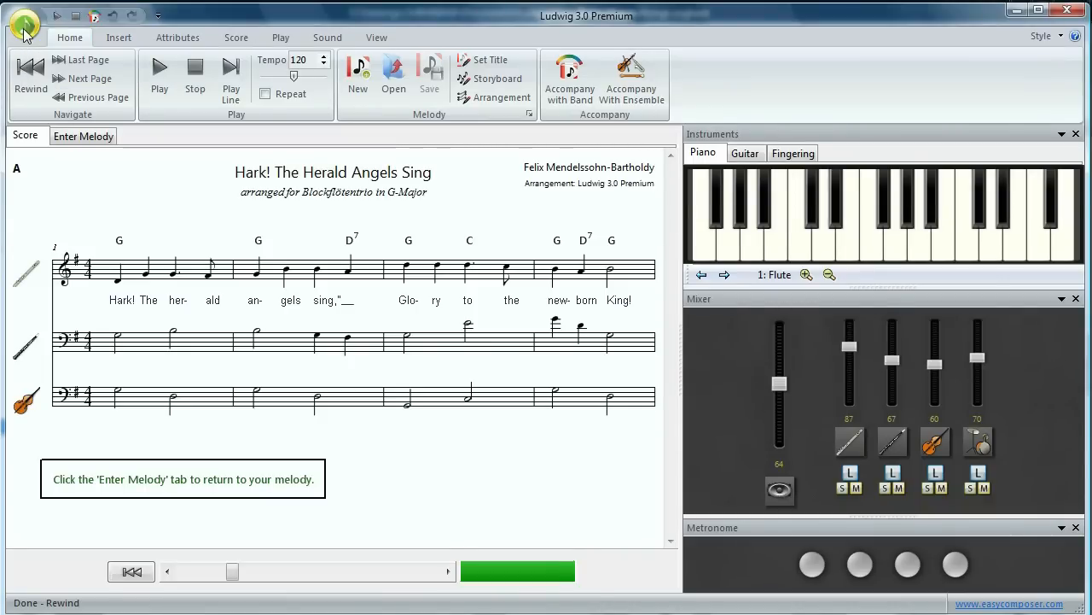
- Preview the printed Flute part alone, suppressing repeated lines
{"action": "left_click", "coordinate": [24, 24]}
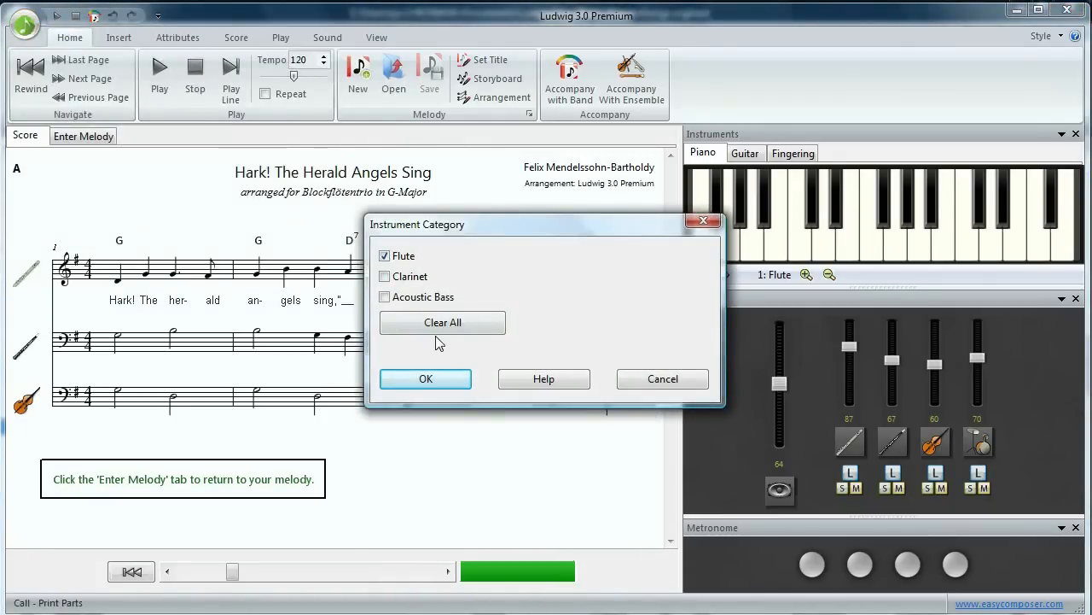
{"action": "left_click", "coordinate": [425, 378]}
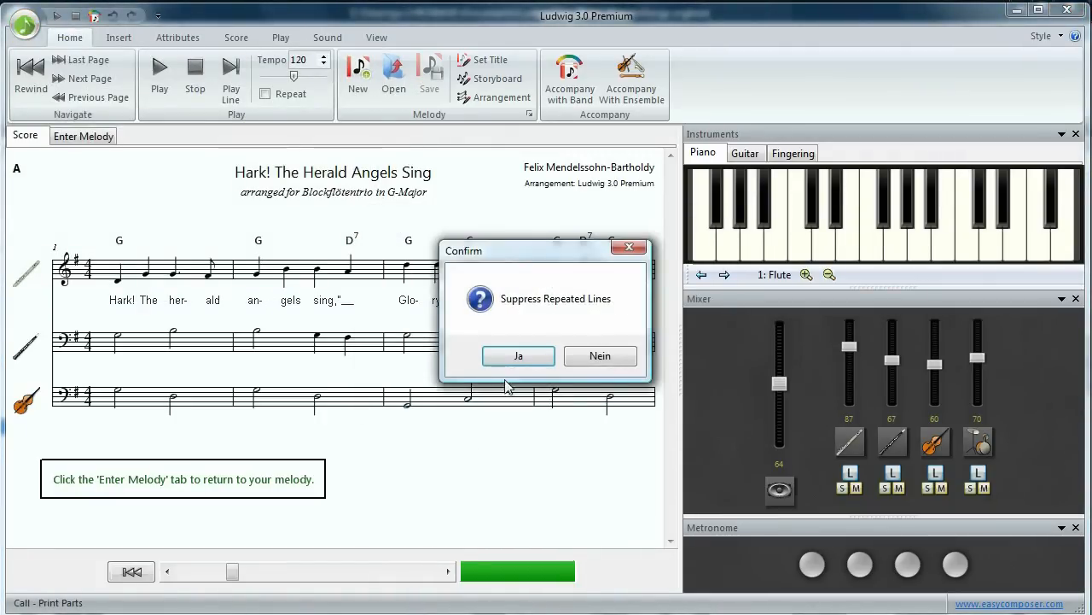
{"action": "left_click", "coordinate": [518, 355]}
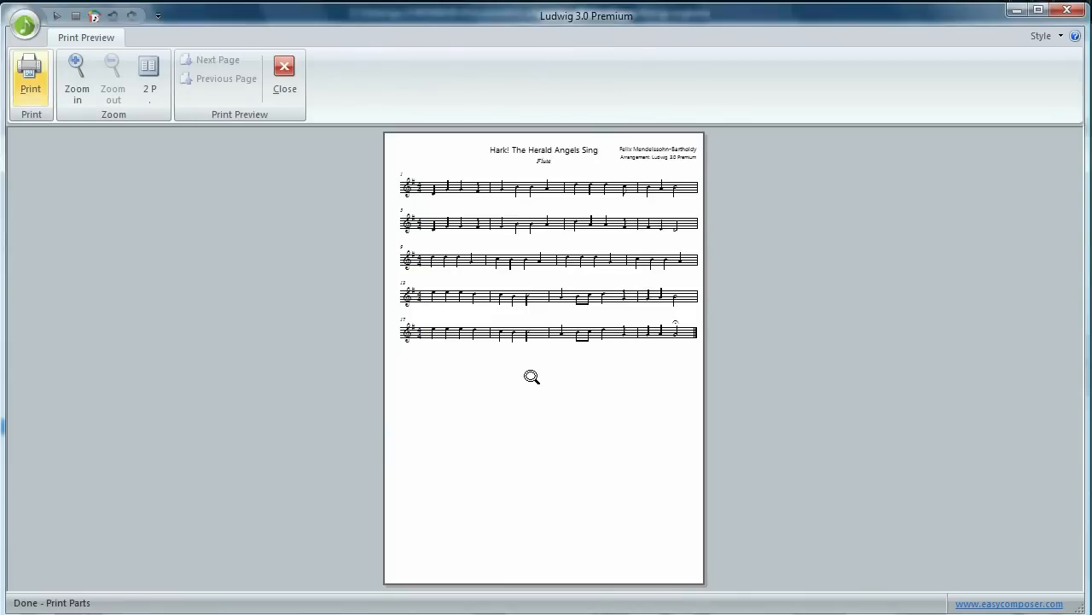
{"action": "mouse_move", "coordinate": [515, 345]}
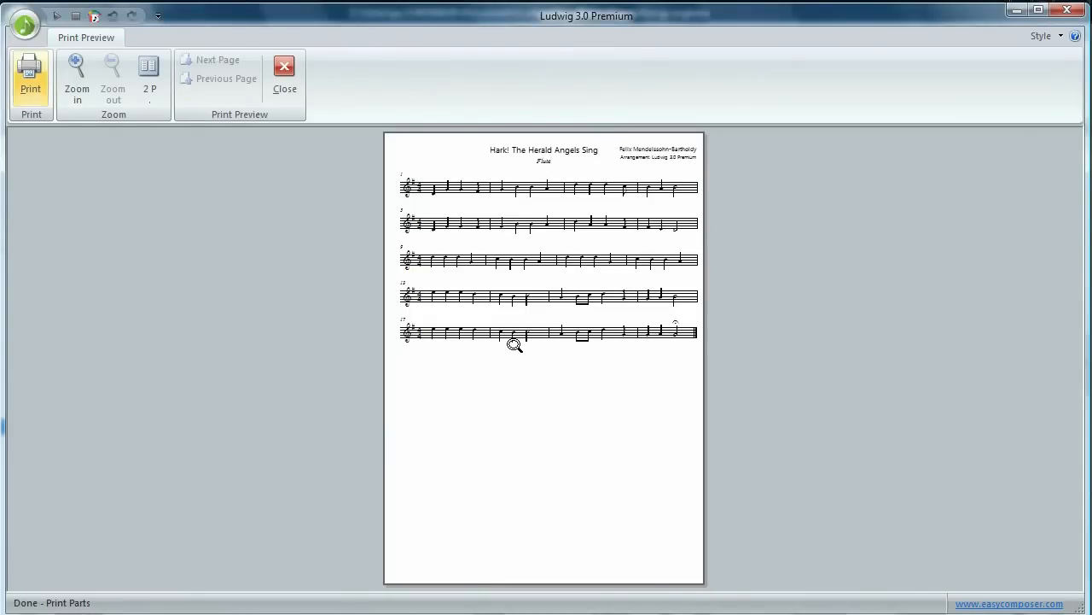
- Preview the Flute, Clarinet and Acoustic Bass parts printed together
{"action": "left_click", "coordinate": [24, 24]}
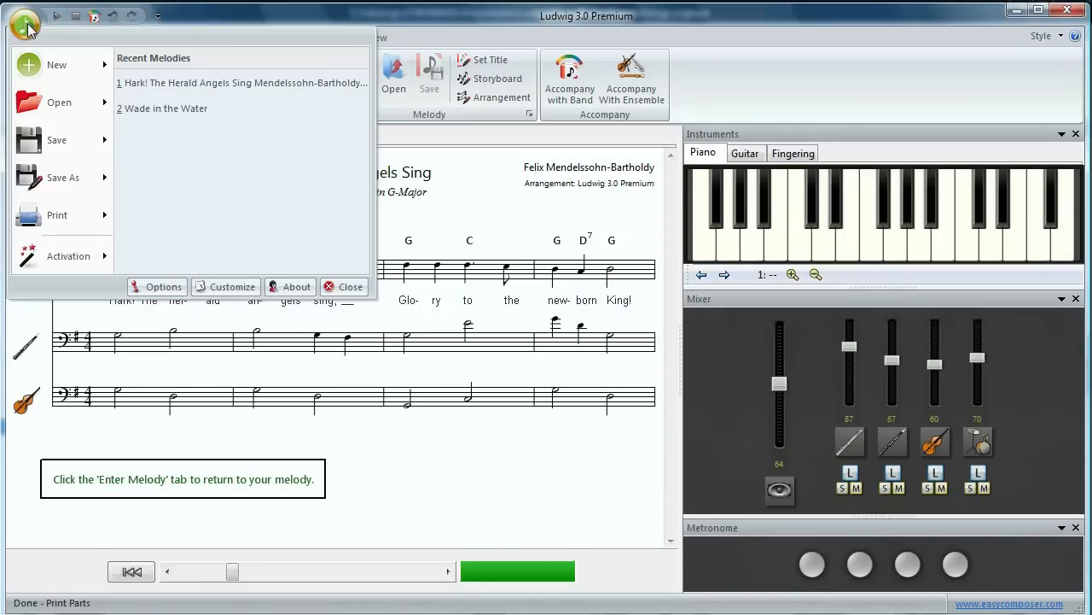
{"action": "left_click", "coordinate": [57, 214]}
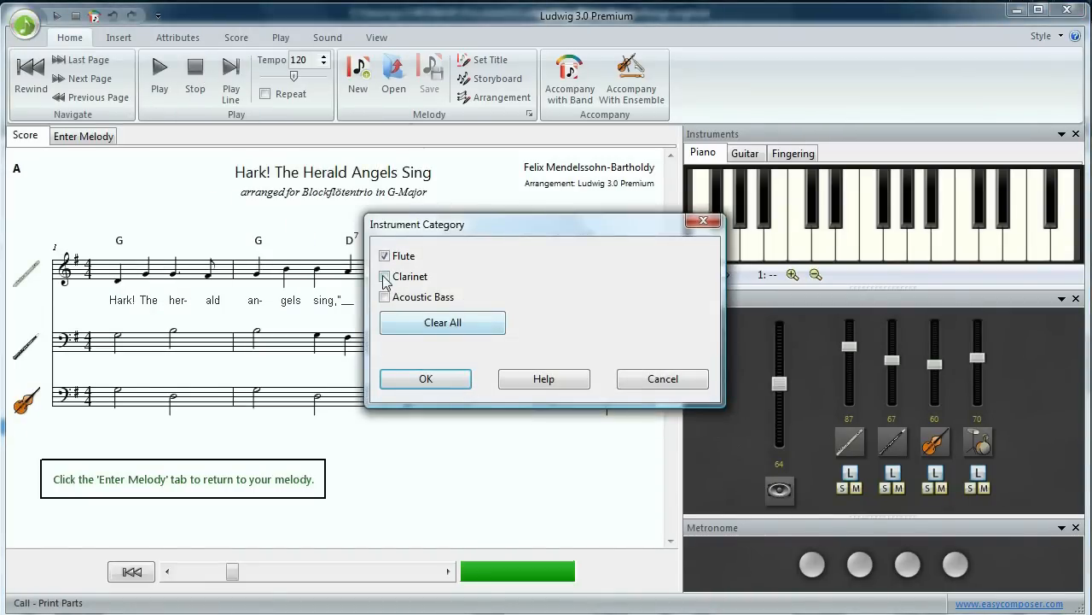
{"action": "left_click", "coordinate": [425, 378]}
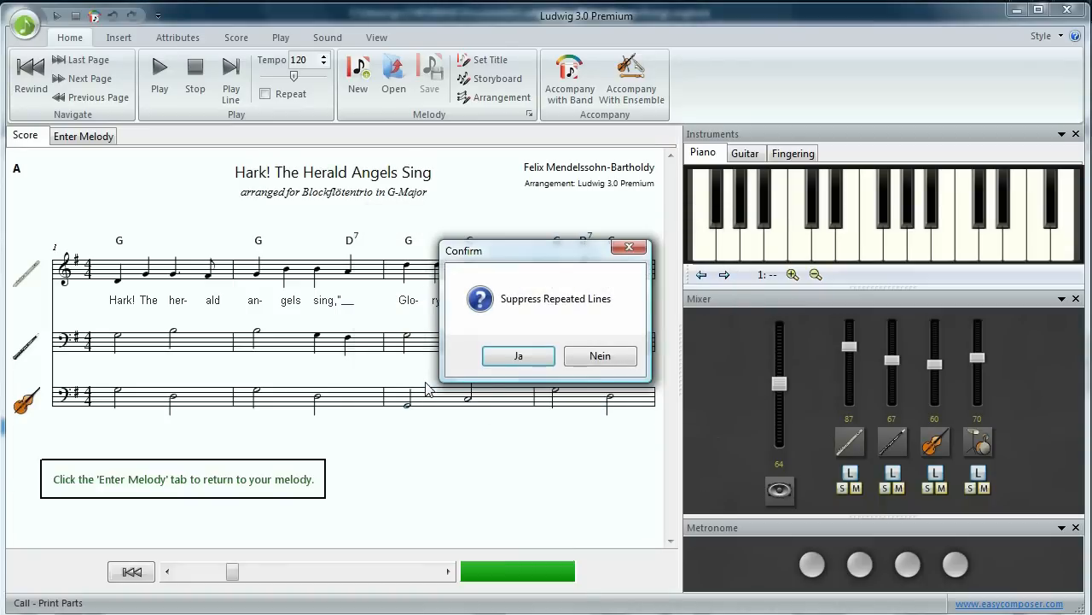
{"action": "left_click", "coordinate": [518, 356]}
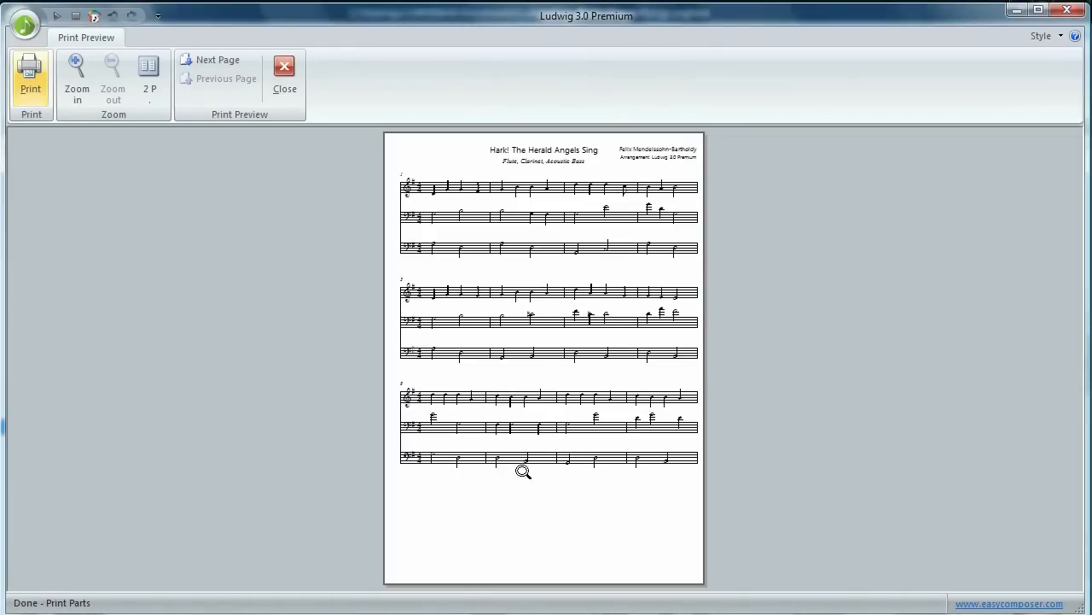
{"action": "mouse_move", "coordinate": [536, 455]}
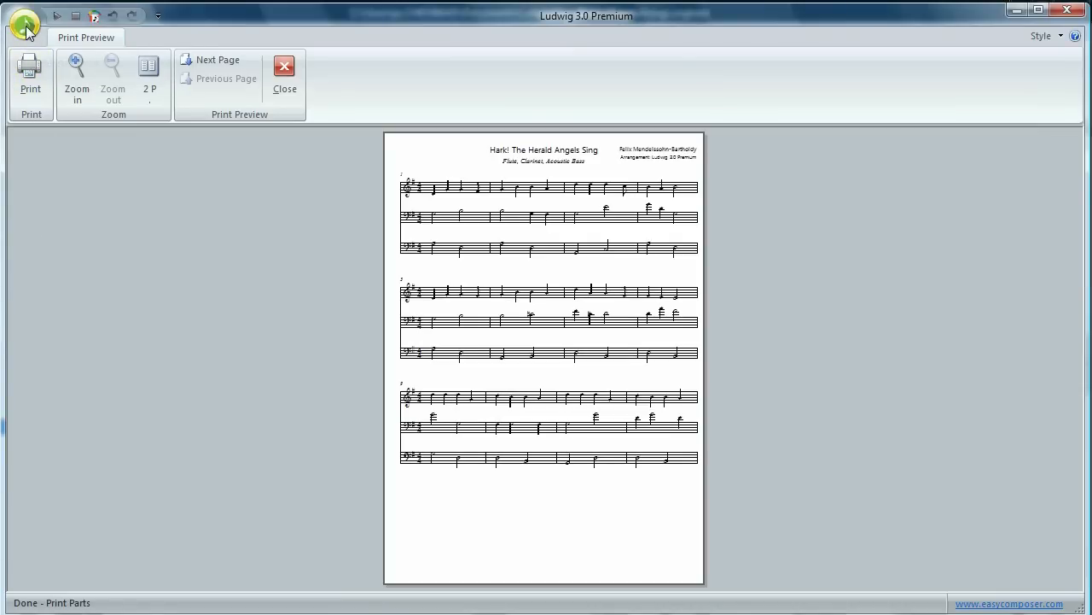
- Leave the print preview and switch on the style's rhythm instruments and drums for the ensemble
{"action": "left_click", "coordinate": [284, 77]}
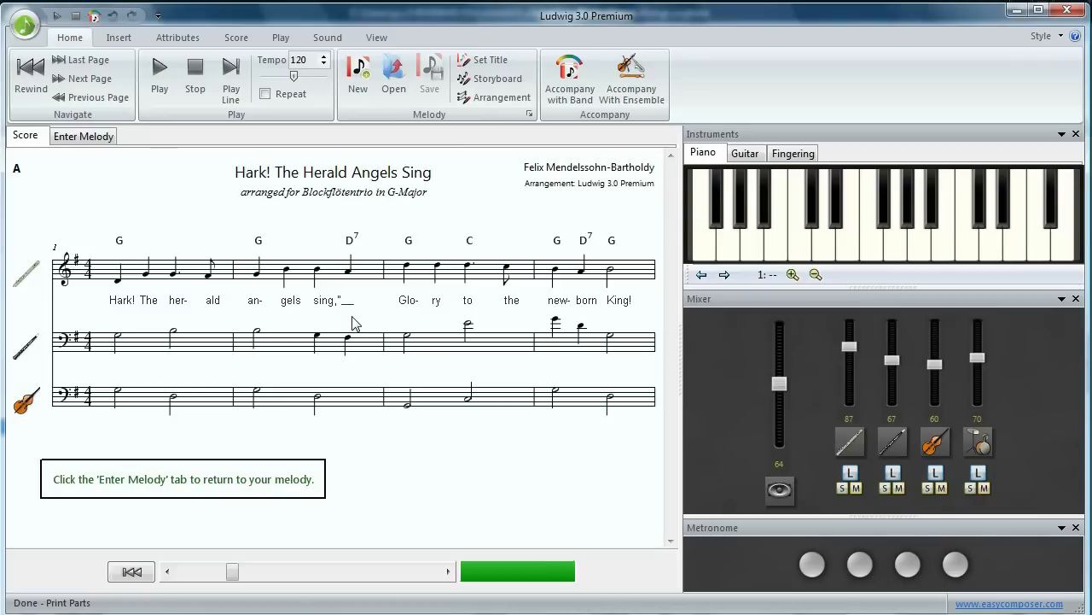
{"action": "mouse_move", "coordinate": [592, 190]}
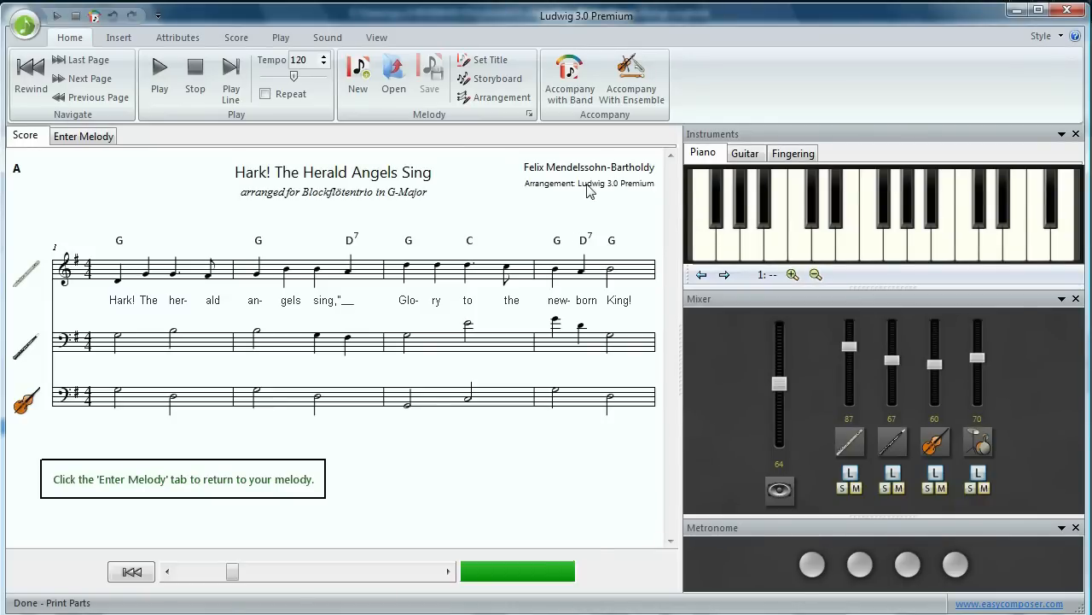
{"action": "mouse_move", "coordinate": [632, 77]}
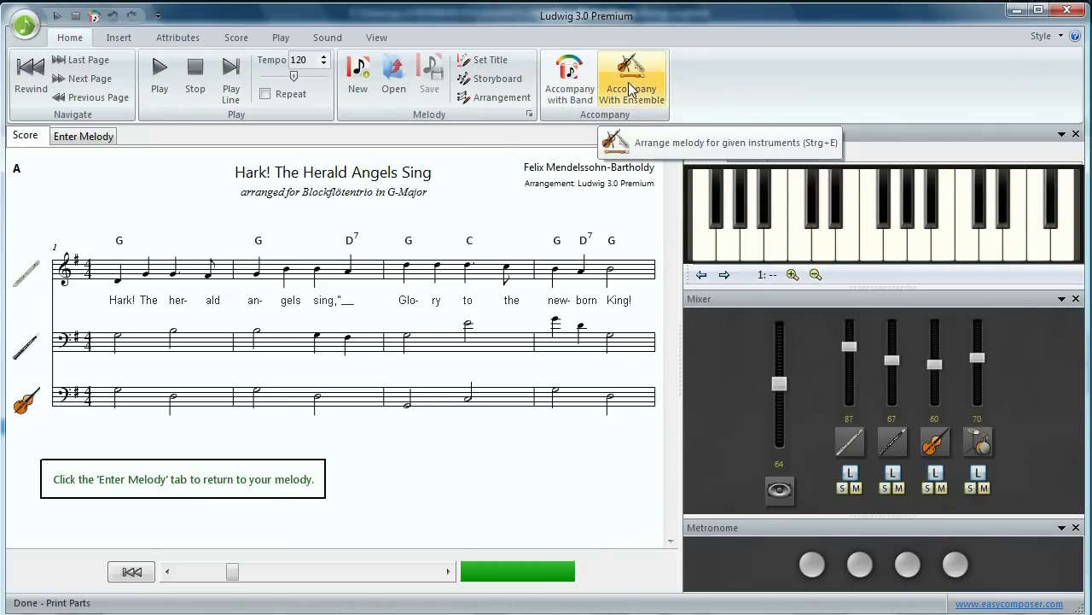
{"action": "left_click", "coordinate": [631, 76]}
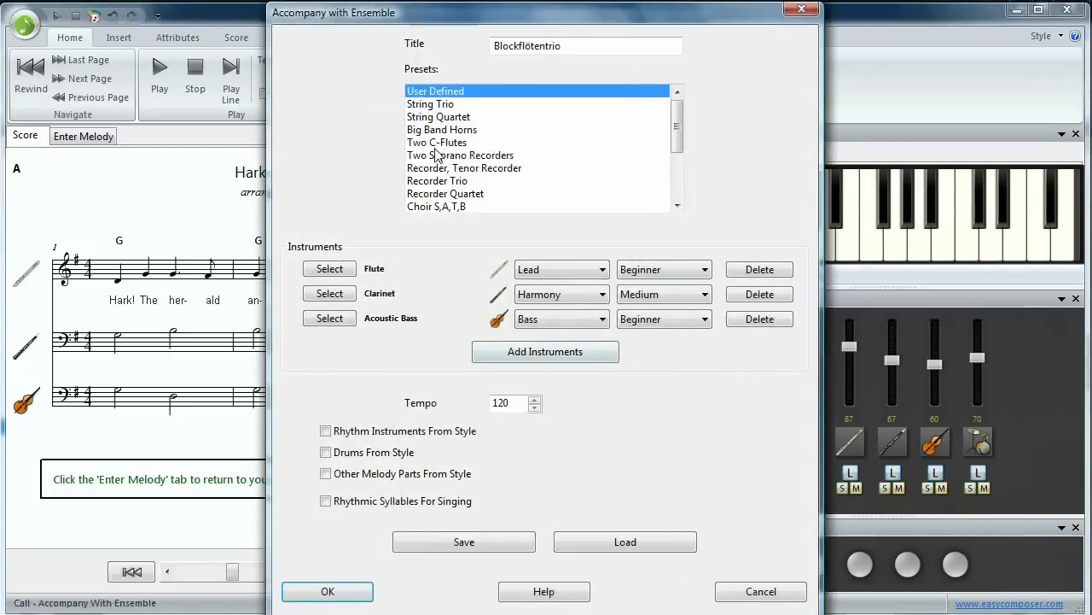
{"action": "mouse_move", "coordinate": [437, 448]}
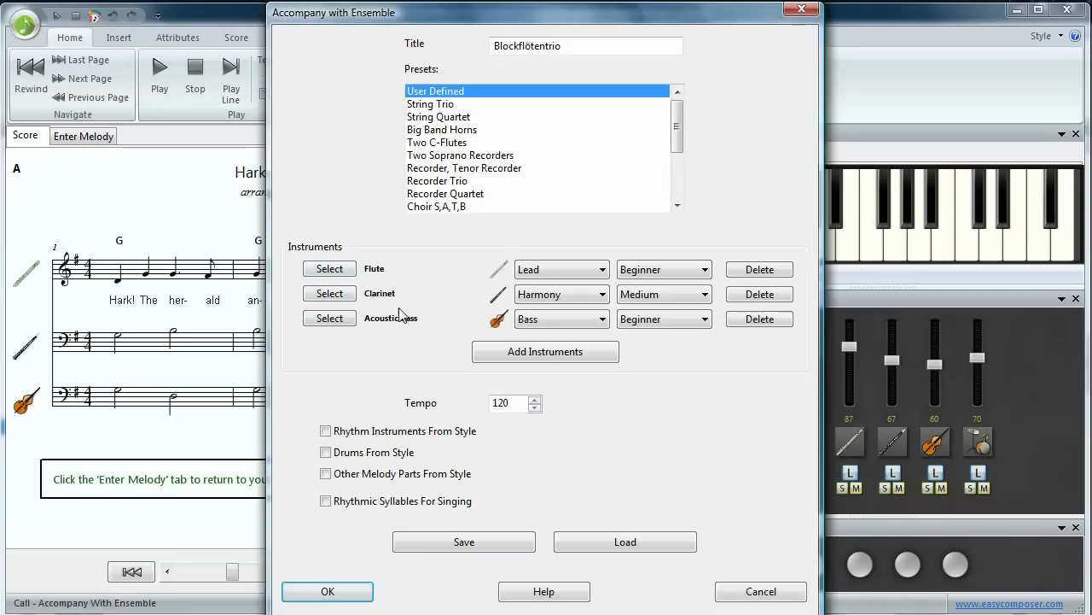
{"action": "mouse_move", "coordinate": [401, 468]}
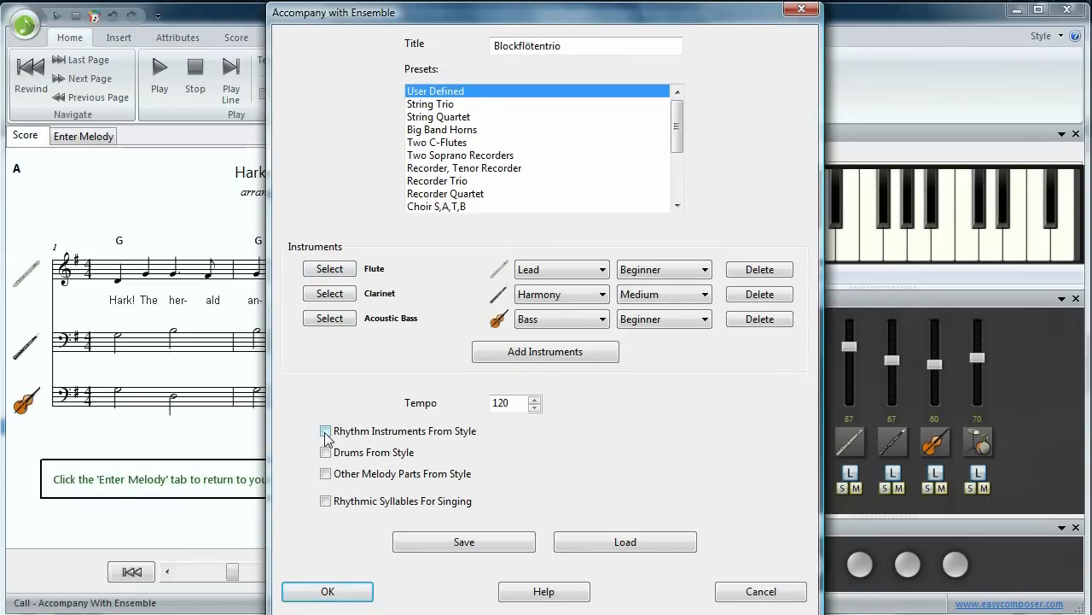
{"action": "left_click", "coordinate": [325, 430]}
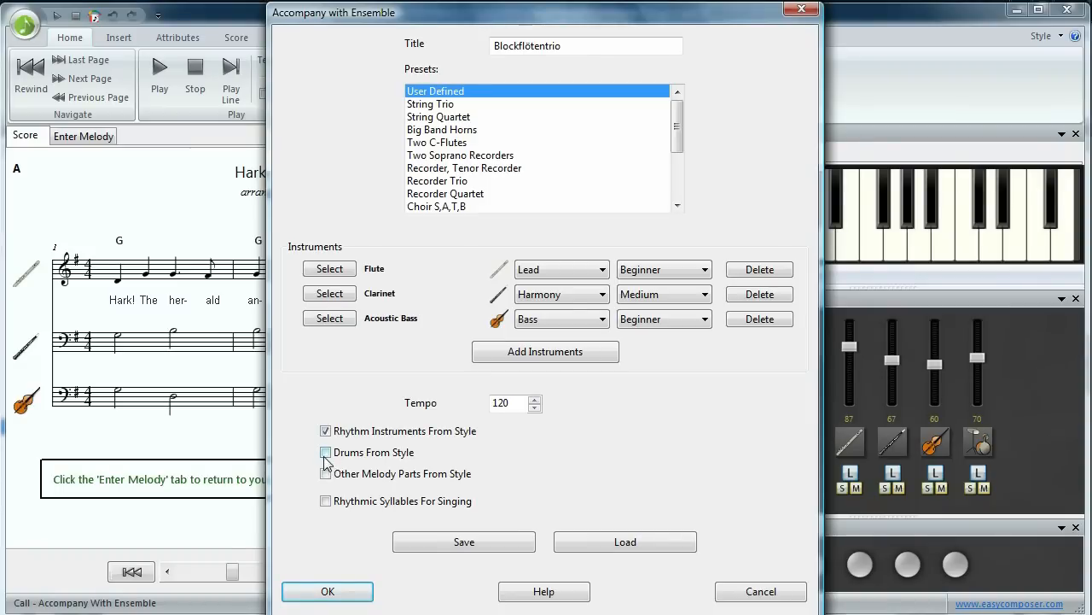
{"action": "left_click", "coordinate": [324, 451]}
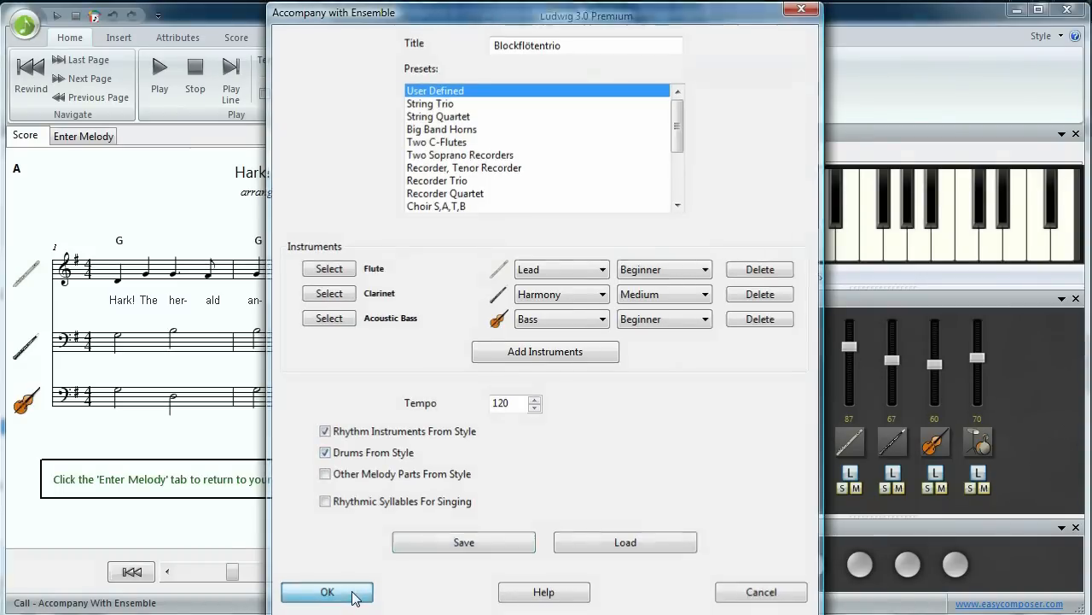
- Choose the Rumba style to regenerate the arrangement at tempo 125, then play it
{"action": "left_click", "coordinate": [327, 591]}
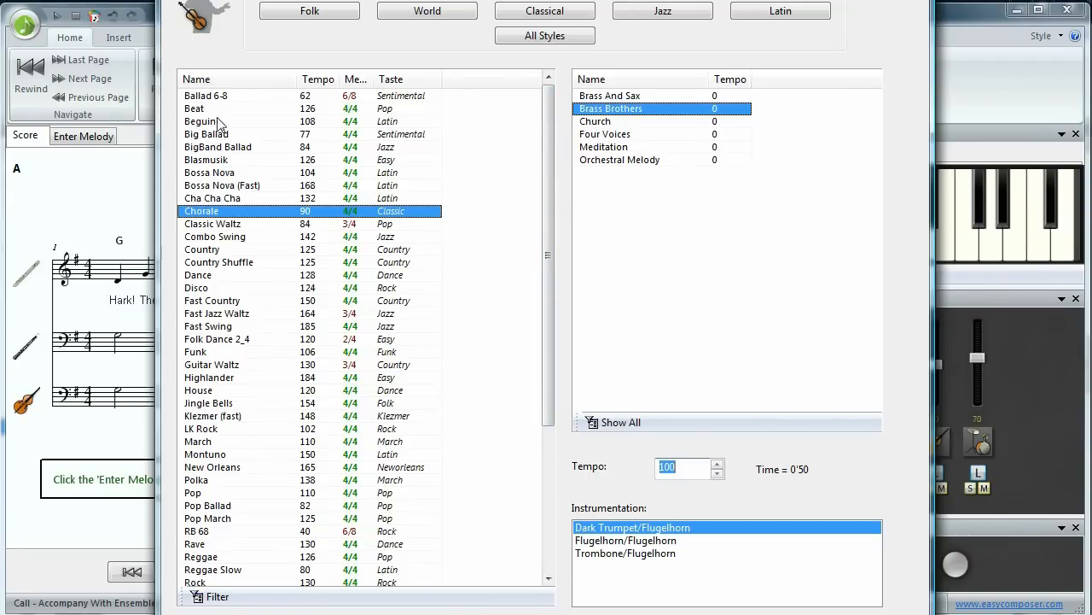
{"action": "mouse_move", "coordinate": [356, 426]}
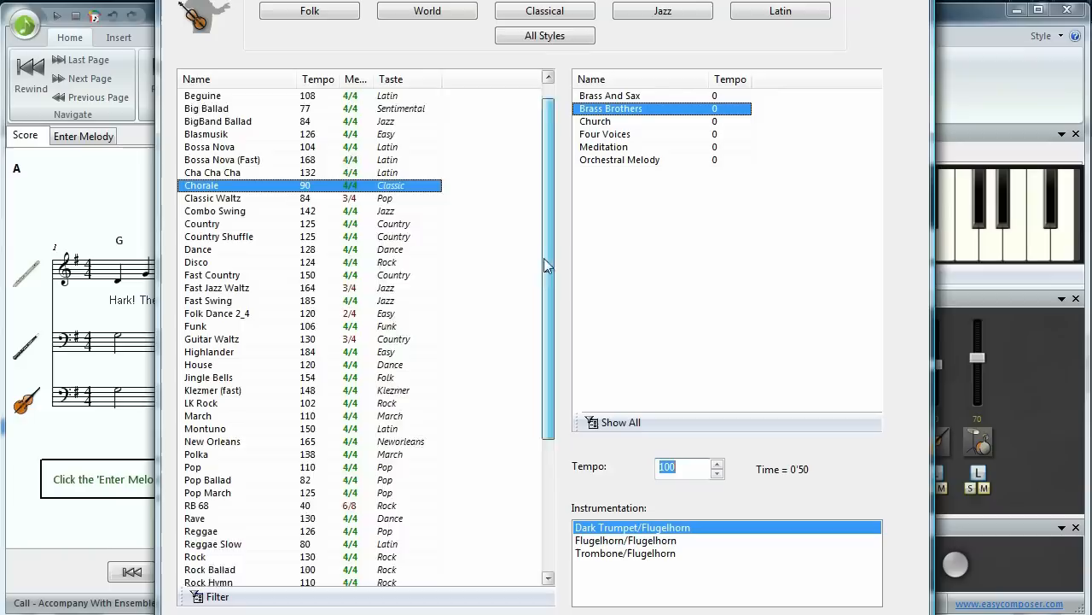
{"action": "scroll", "scroll_direction": "down", "scroll_amount": 3}
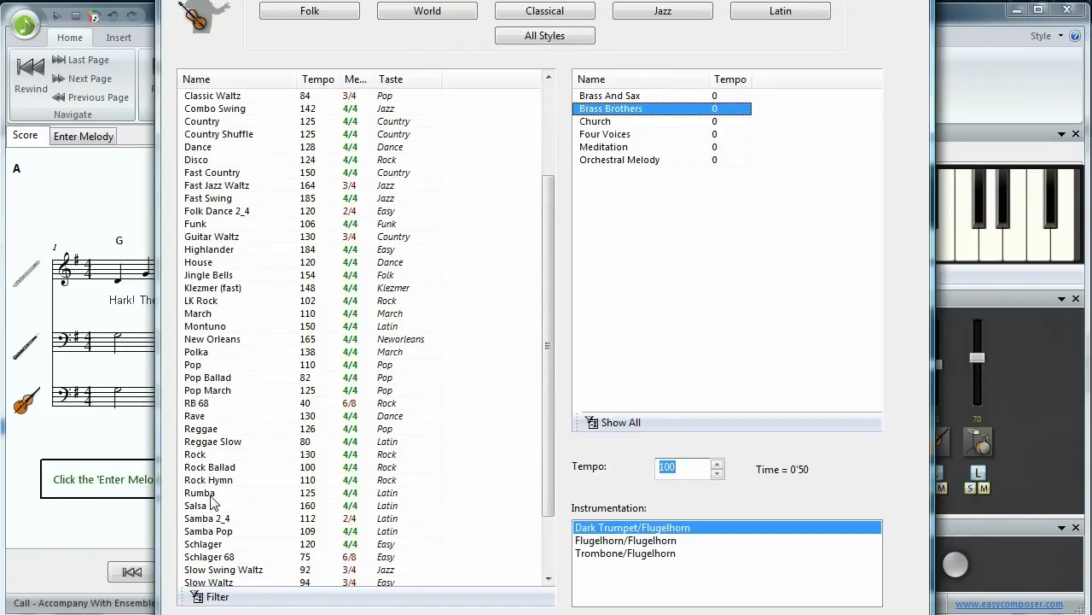
{"action": "left_click", "coordinate": [198, 493]}
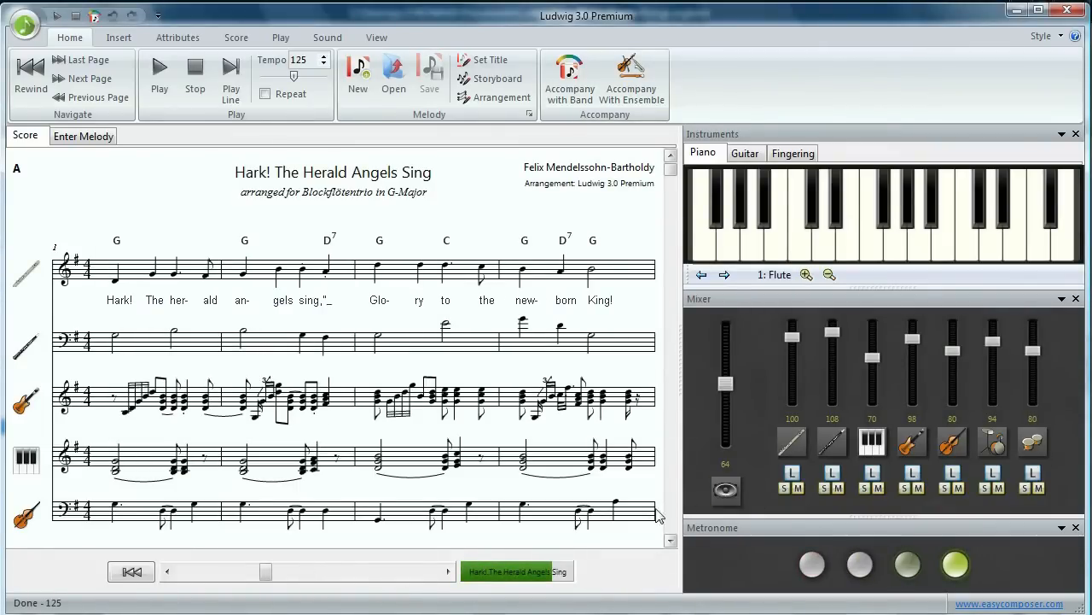
{"action": "left_click", "coordinate": [159, 76]}
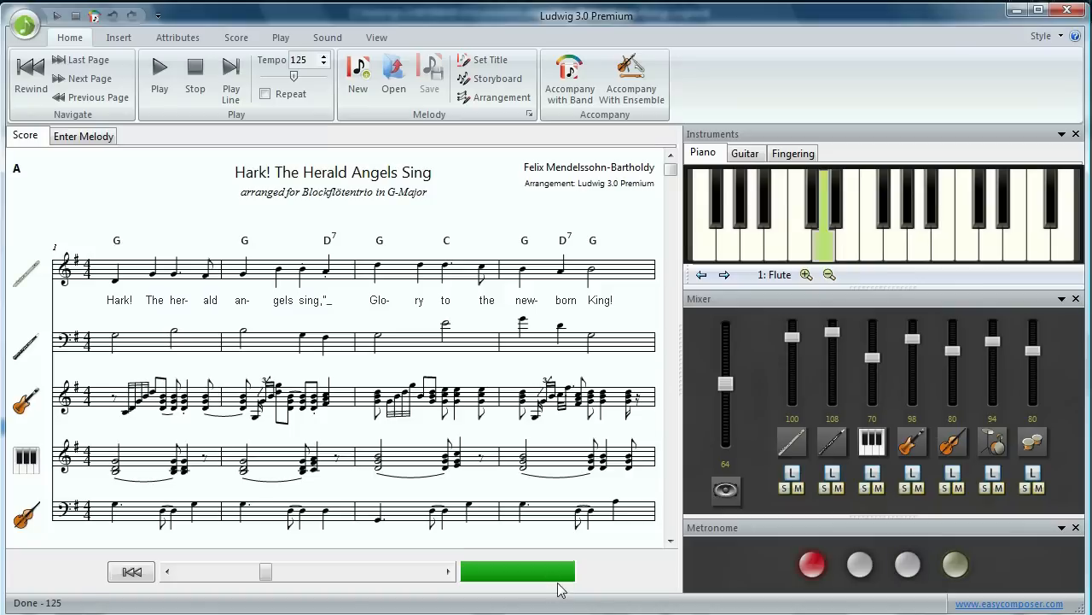